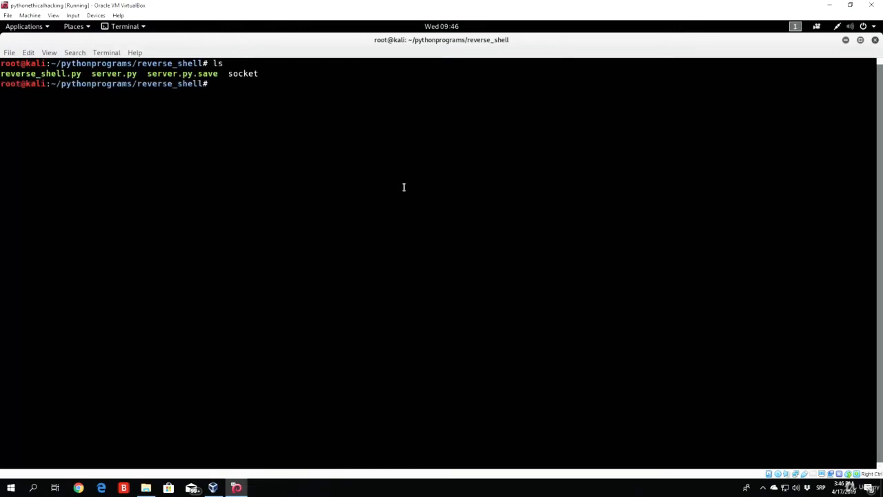
Delete server.py and socket from the reverse_shell folder with rm
{"action": "type", "text": "rm server.py"}
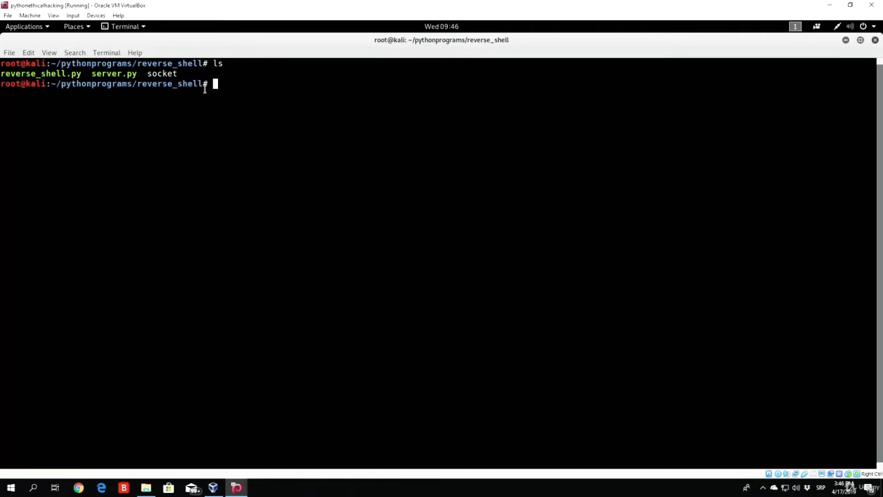
{"action": "mouse_move", "coordinate": [273, 202]}
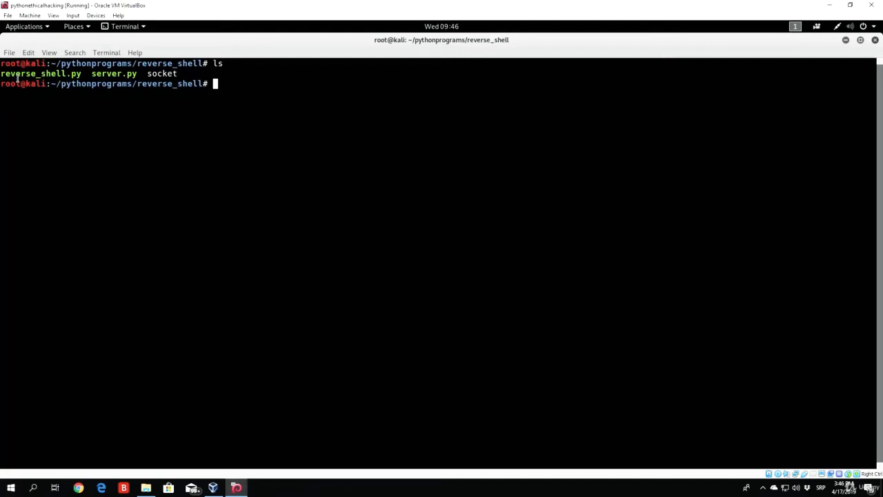
{"action": "double_click", "coordinate": [40, 73]}
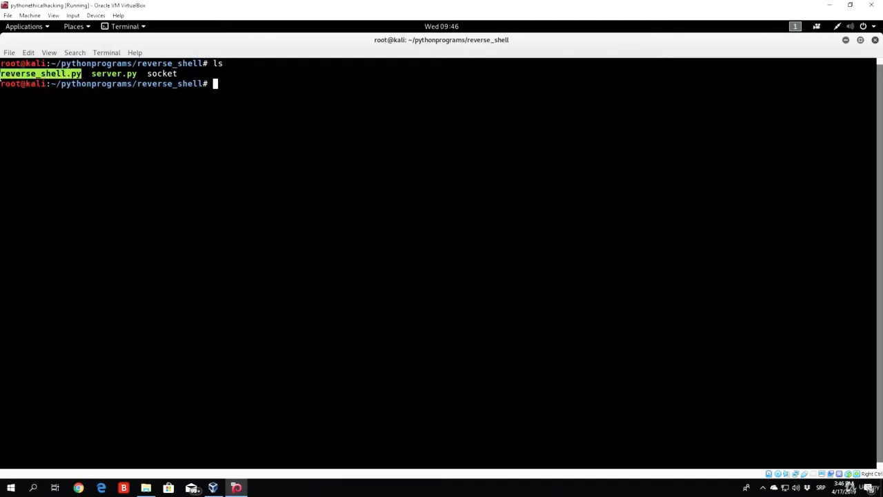
{"action": "mouse_move", "coordinate": [226, 122]}
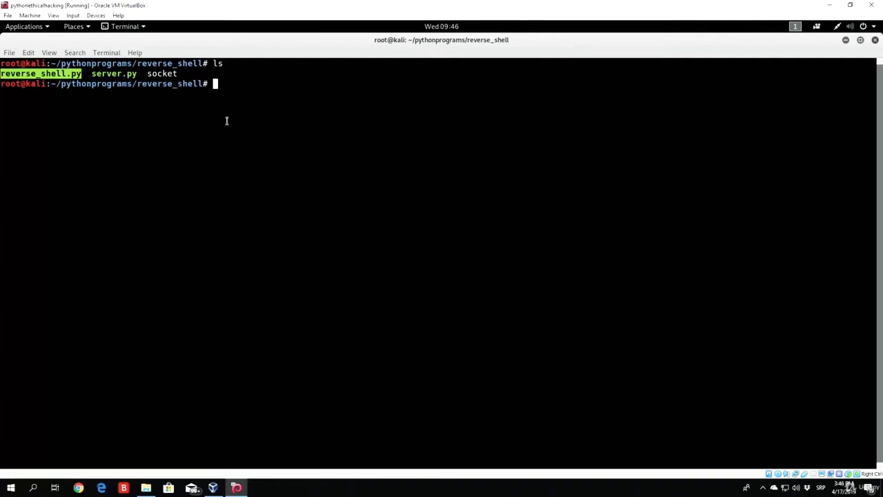
{"action": "mouse_move", "coordinate": [217, 178]}
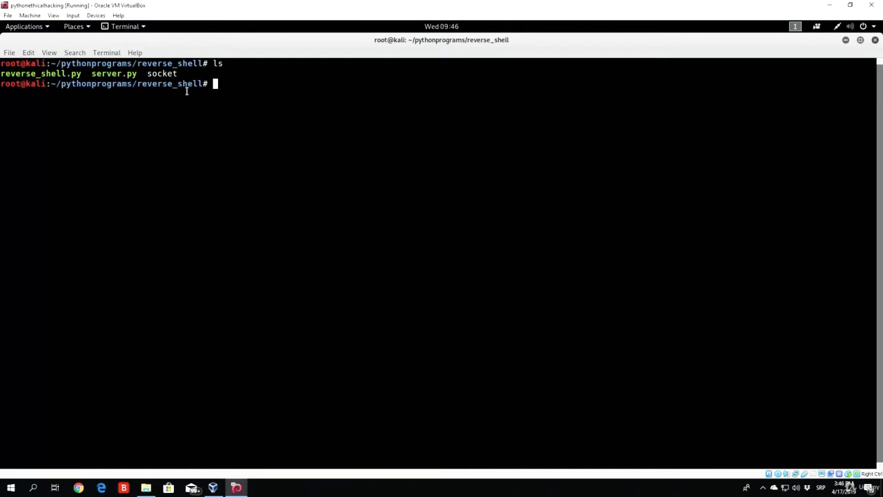
{"action": "type", "text": "rm socket"}
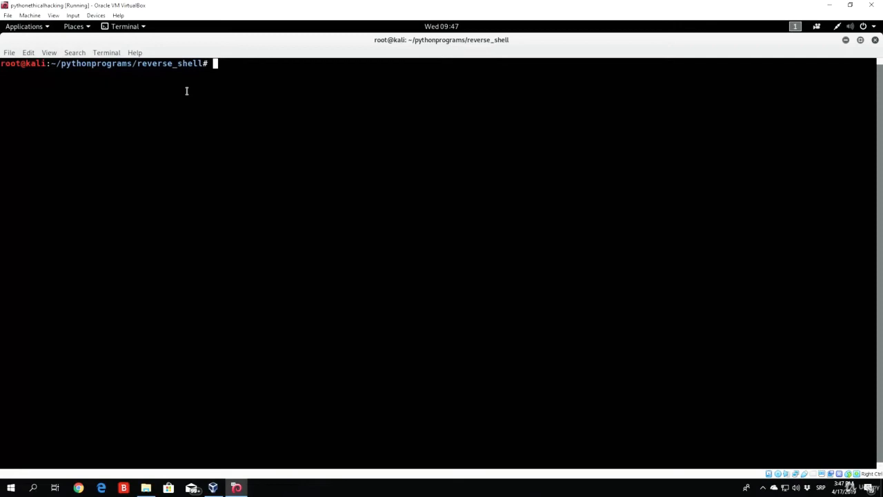
Type the path wine /root/.wine/drive_c/Python27/Scripts/pyinstaller.exe at the prompt
{"action": "type", "text": "win"}
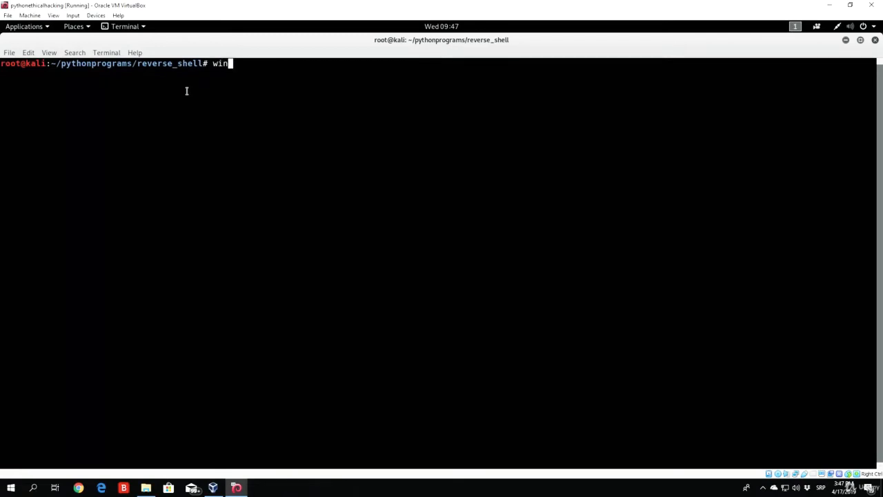
{"action": "type", "text": "e /root/."}
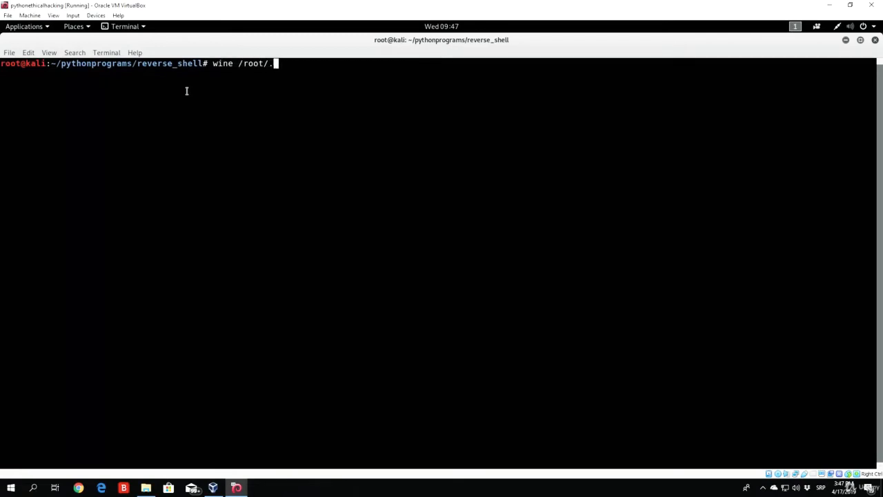
{"action": "type", "text": "wine/dr"}
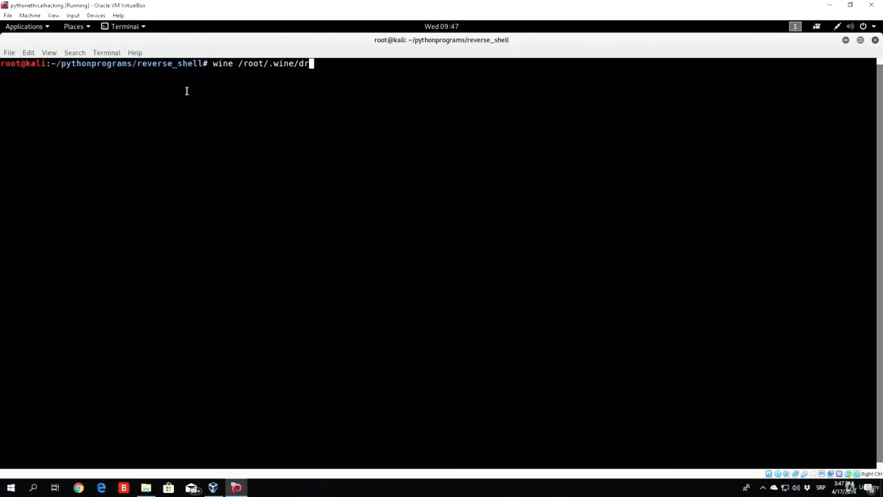
{"action": "type", "text": "ive_c/Python27/"}
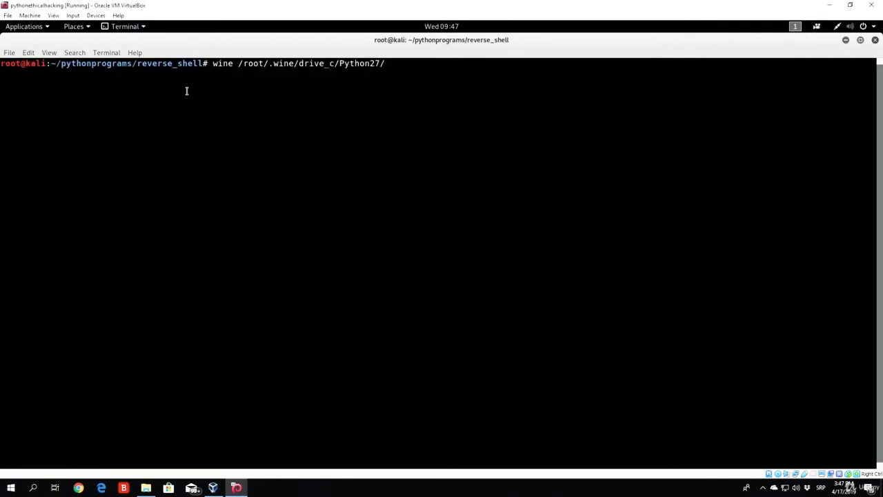
{"action": "type", "text": "py"}
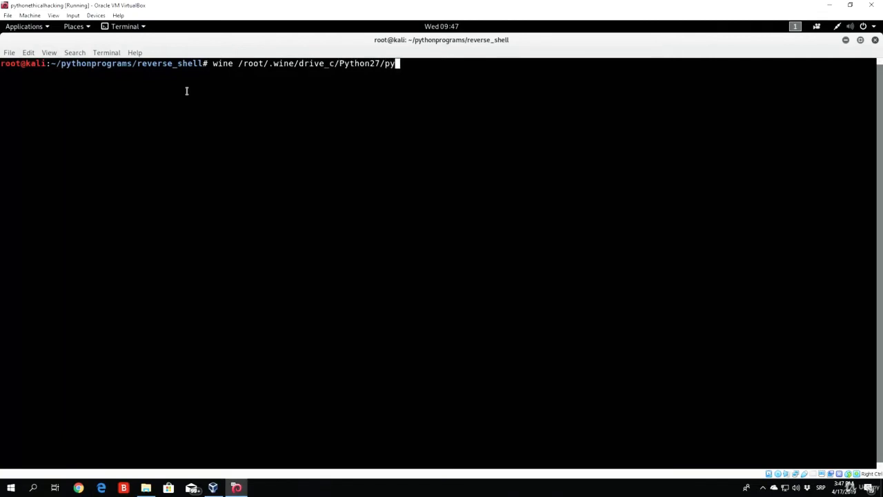
{"action": "type", "text": "i"}
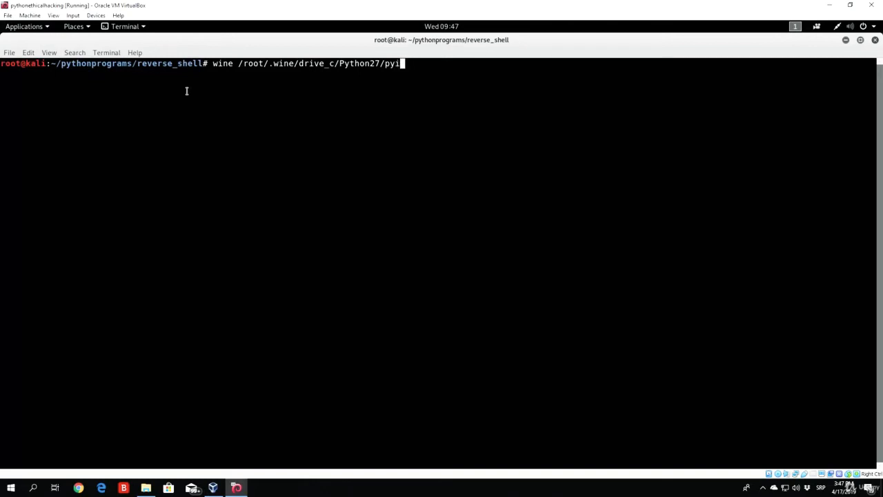
{"action": "key", "text": "BackSpace"}
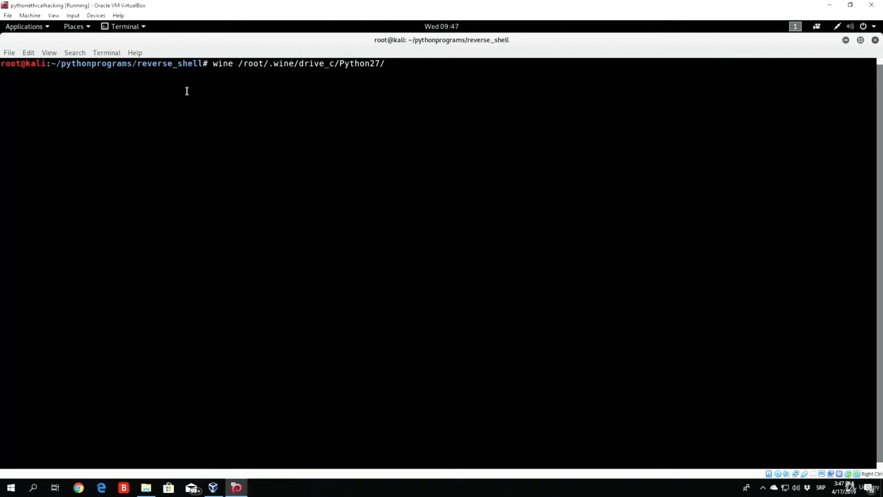
{"action": "type", "text": "Scripts/"}
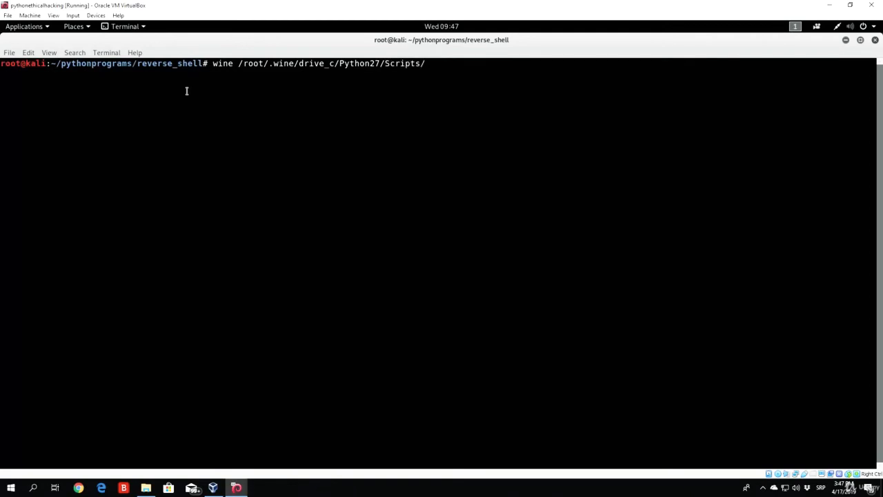
{"action": "type", "text": "p"}
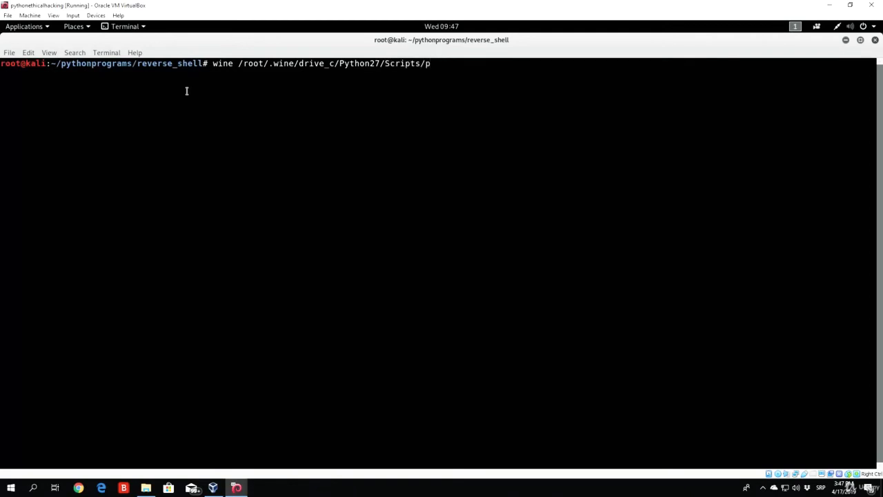
{"action": "type", "text": "yinstaller.exe"}
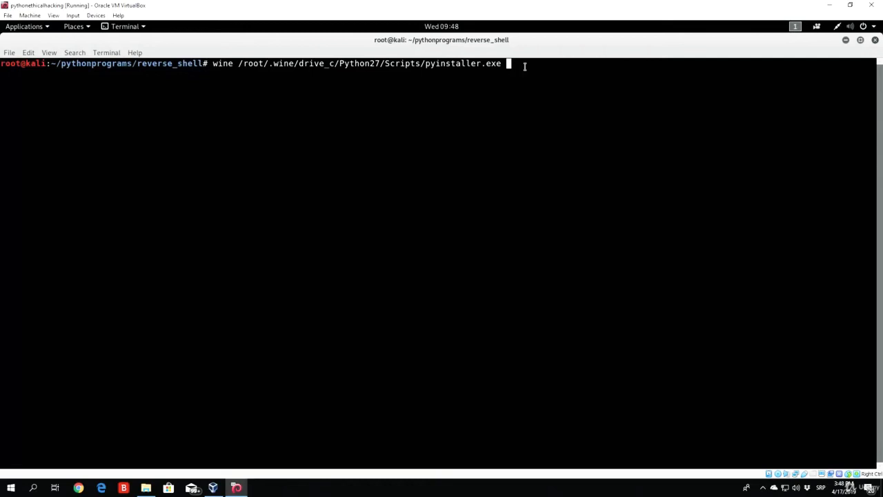
Add the --onefile and --noconsole options for reverse_shell.py to the command
{"action": "type", "text": "--"}
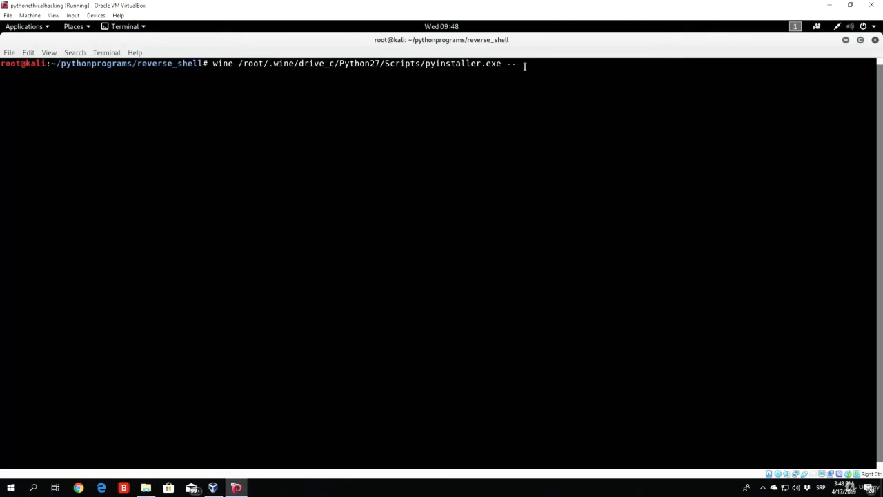
{"action": "type", "text": "onefile"}
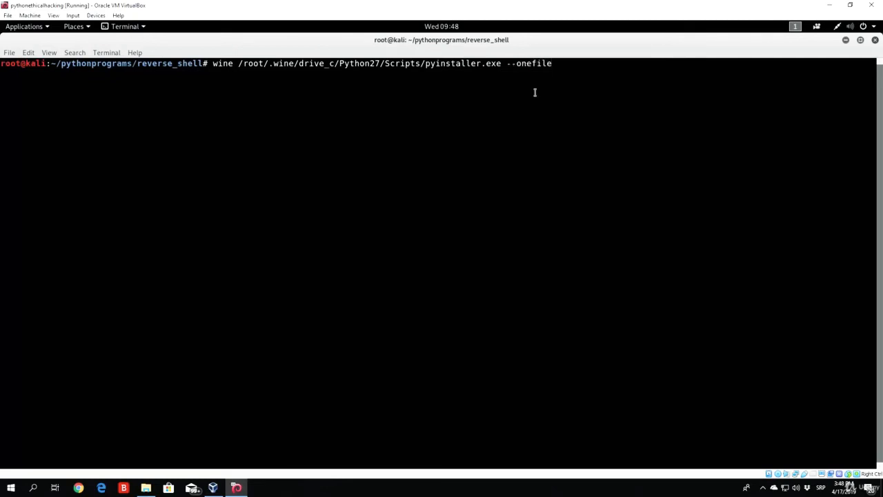
{"action": "mouse_move", "coordinate": [564, 64]}
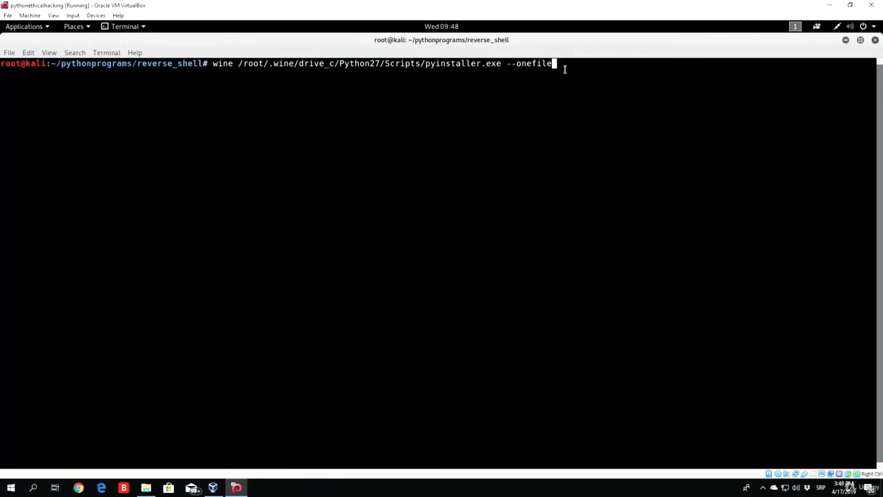
{"action": "type", "text": "-noconsole"}
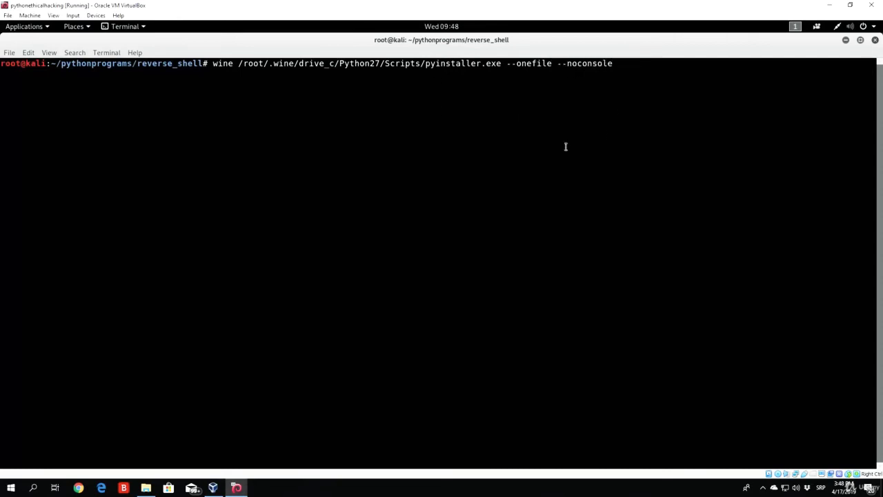
{"action": "mouse_move", "coordinate": [457, 208]}
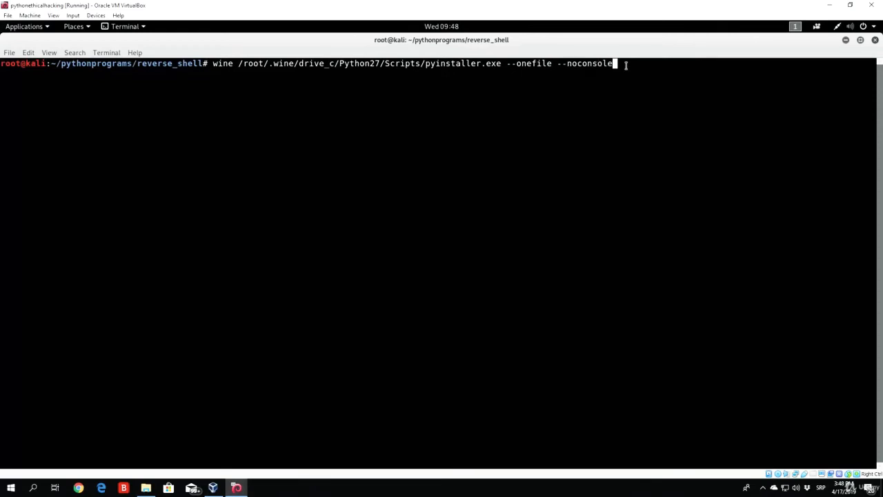
{"action": "type", "text": "reverse_shell.py"}
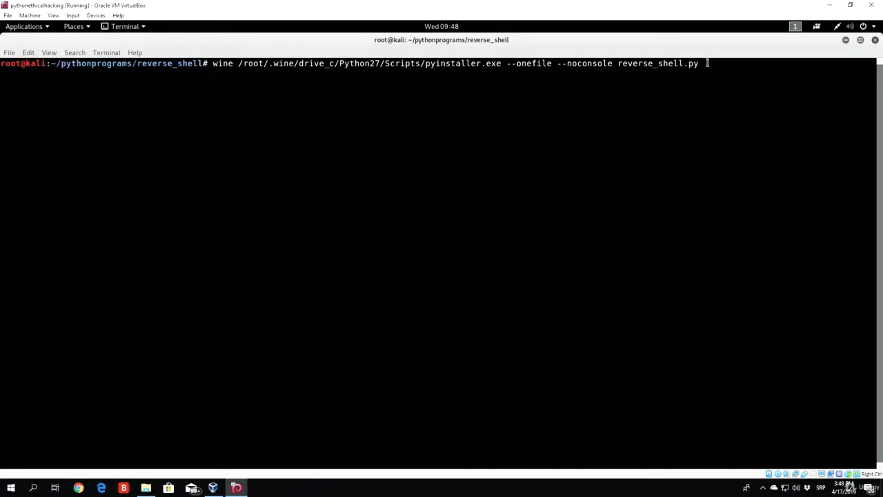
{"action": "mouse_move", "coordinate": [647, 147]}
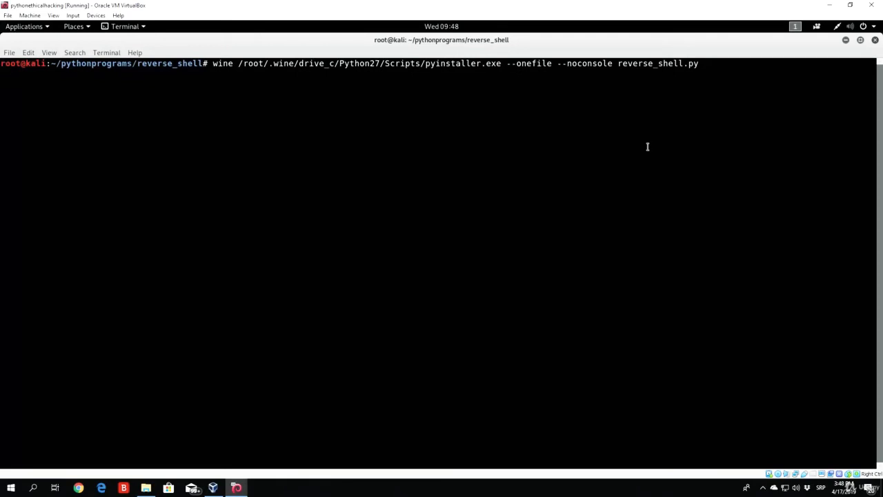
Run the PyInstaller build of reverse_shell.exe and enter cd dist/
{"action": "key", "text": "Return"}
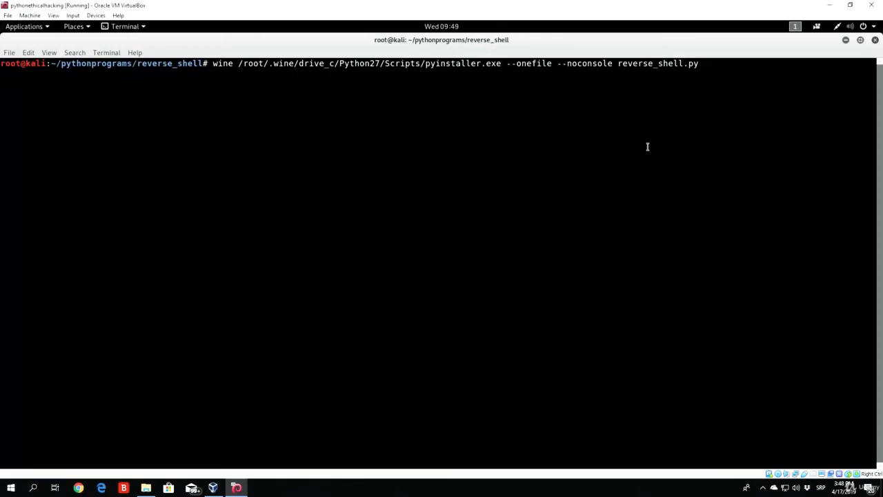
{"action": "key", "text": "Return"}
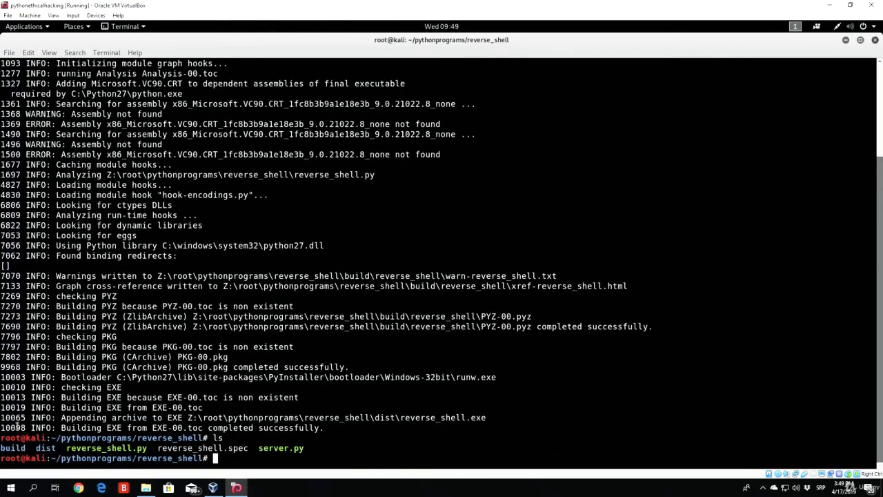
{"action": "double_click", "coordinate": [13, 447]}
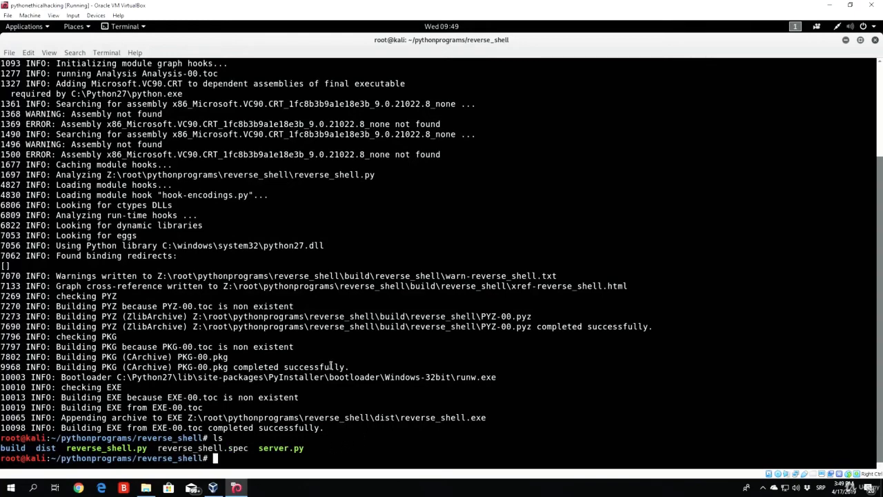
{"action": "type", "text": "cd dist/"}
{"action": "type", "text": "ls"}
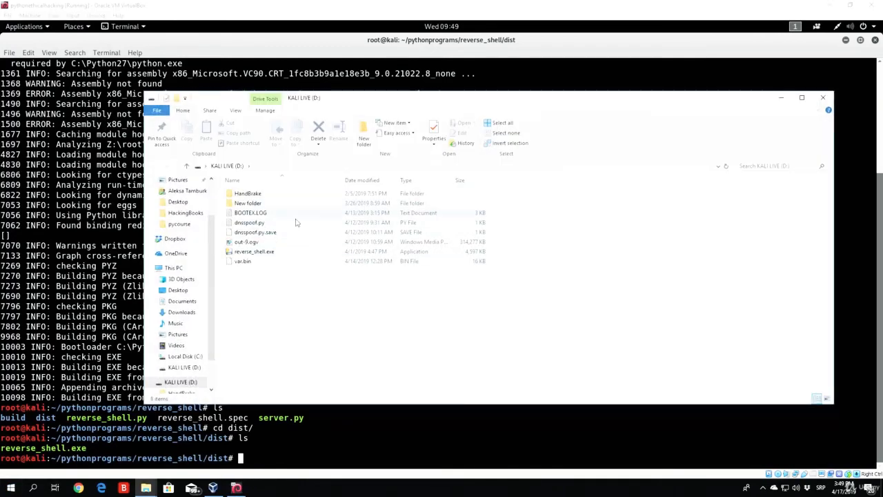
{"action": "mouse_move", "coordinate": [322, 293]}
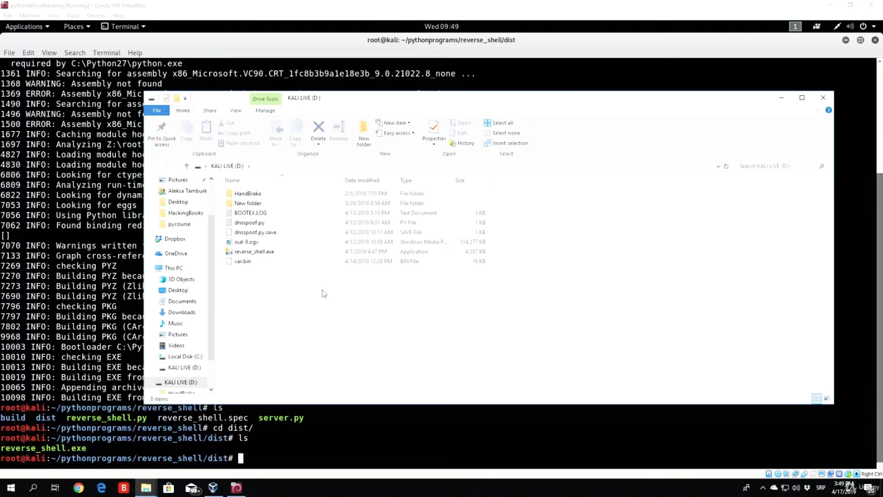
Permanently delete reverse_shell.exe and the four other loose files from the D: drive
{"action": "left_click", "coordinate": [318, 131]}
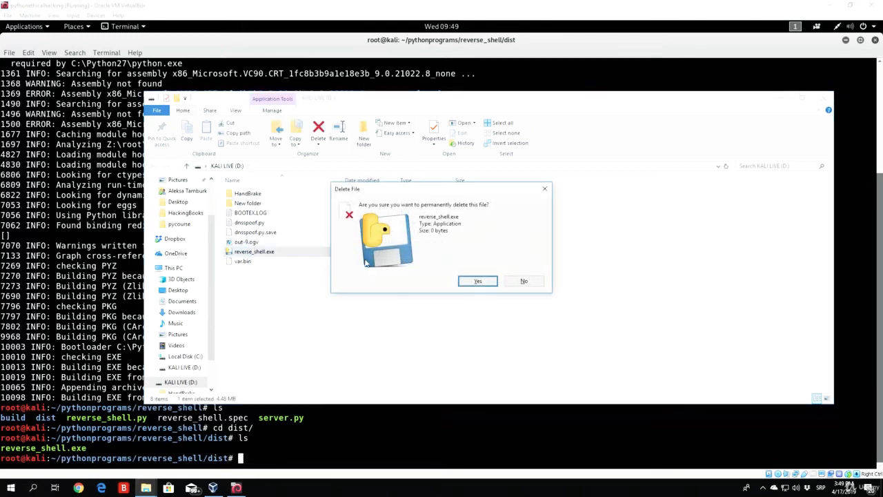
{"action": "left_click", "coordinate": [477, 280]}
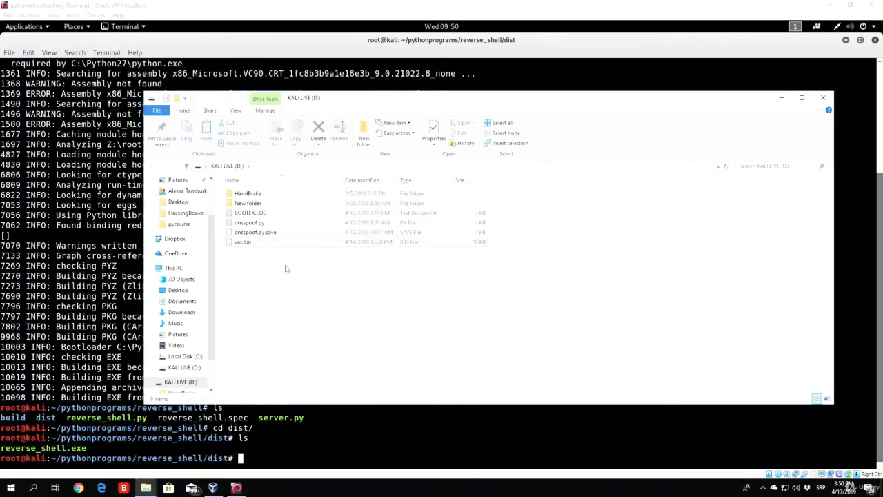
{"action": "left_click", "coordinate": [318, 131]}
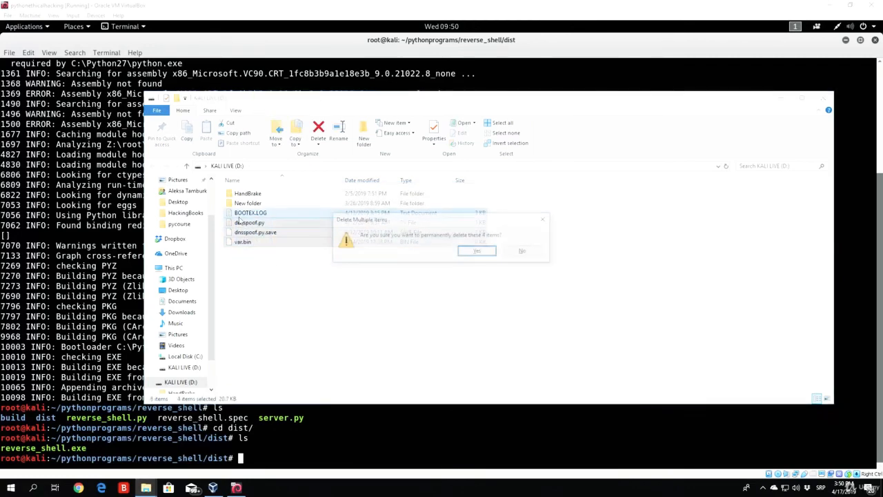
{"action": "left_click", "coordinate": [476, 251]}
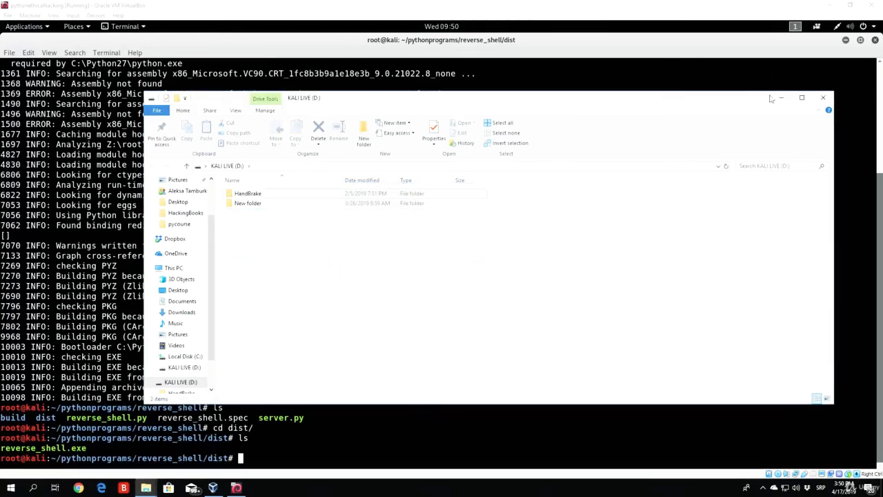
{"action": "left_click", "coordinate": [822, 97]}
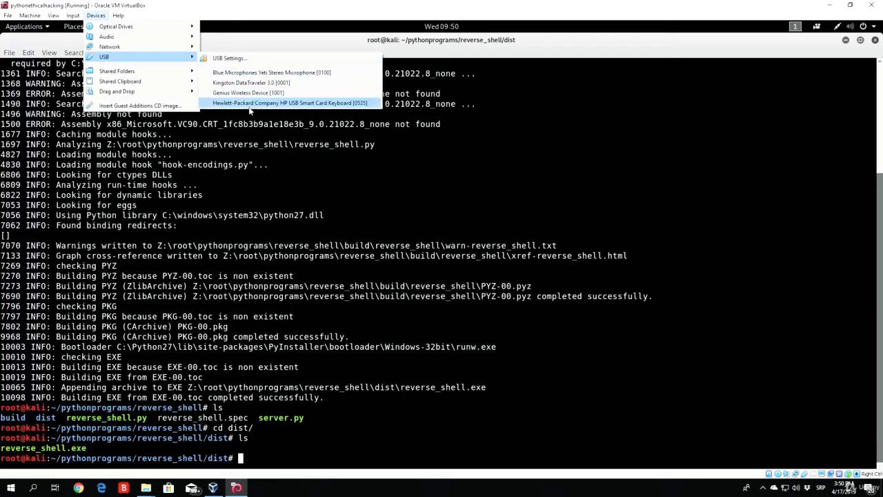
{"action": "mouse_move", "coordinate": [251, 82]}
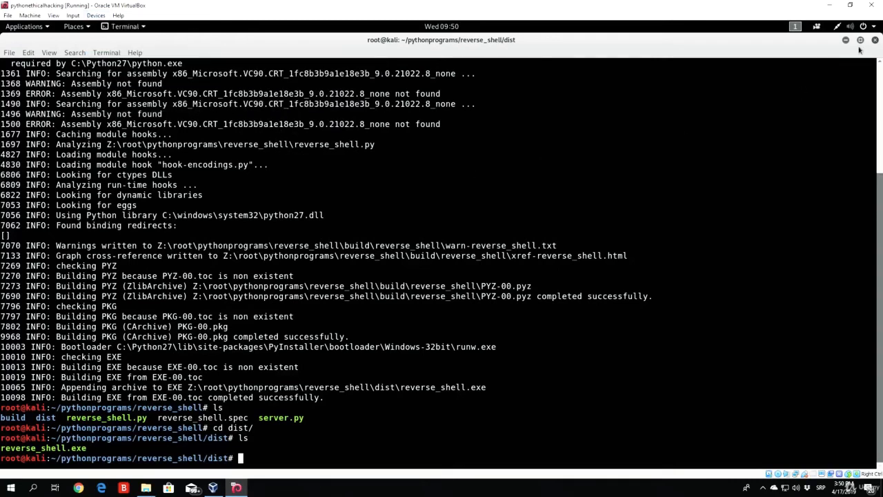
Restore the Kali terminal to full screen and start typing mv reverse_shell.exe
{"action": "left_click", "coordinate": [860, 39]}
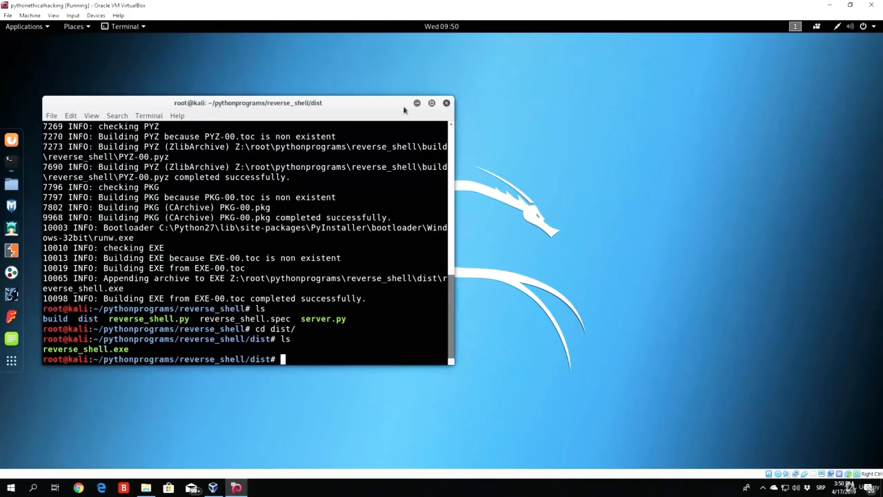
{"action": "left_click", "coordinate": [432, 102]}
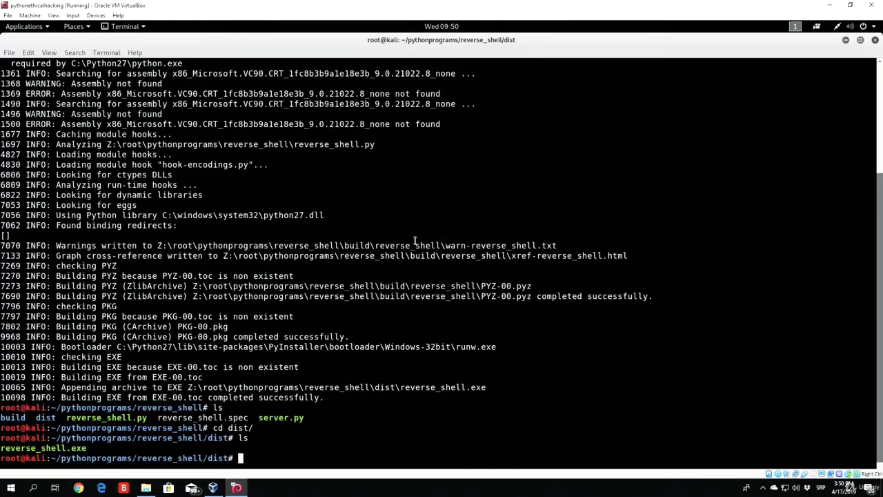
{"action": "type", "text": "mv reverse_shell.exe"}
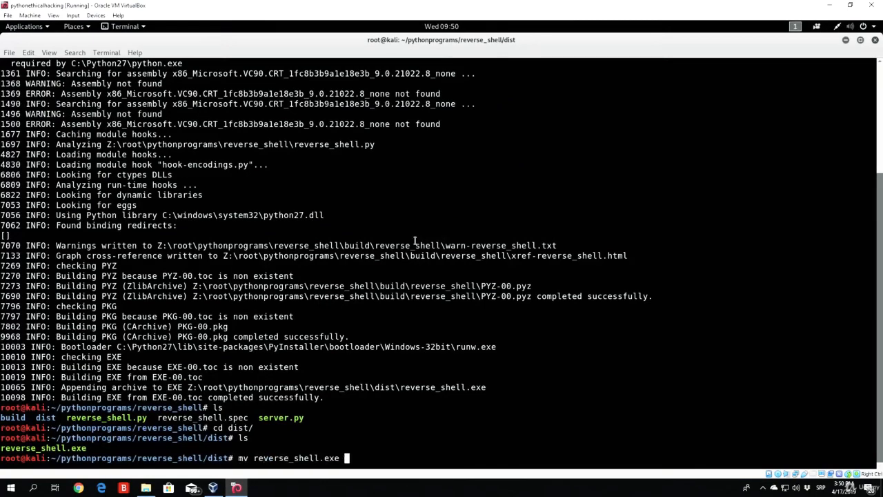
Move reverse_shell.exe to /media/root/KALI\ LIVE/ and begin a new ls listing
{"action": "type", "text": "/media/root/KALI\\ LIVE/"}
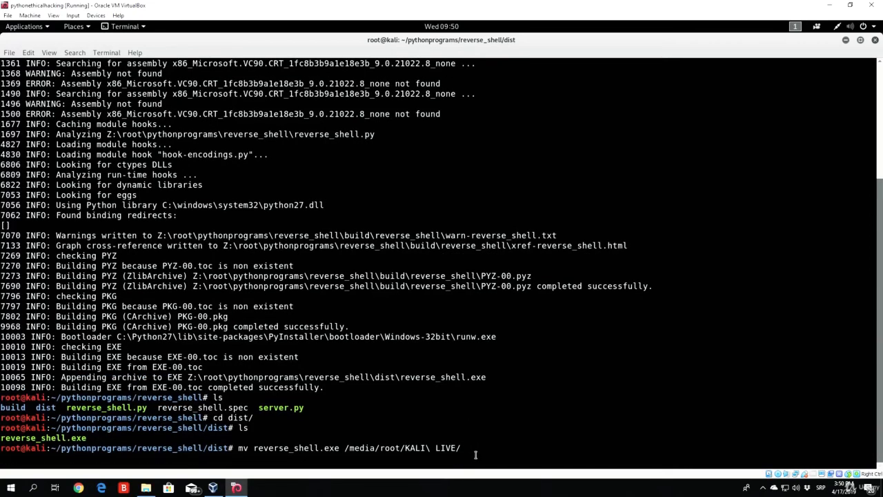
{"action": "key", "text": "Return"}
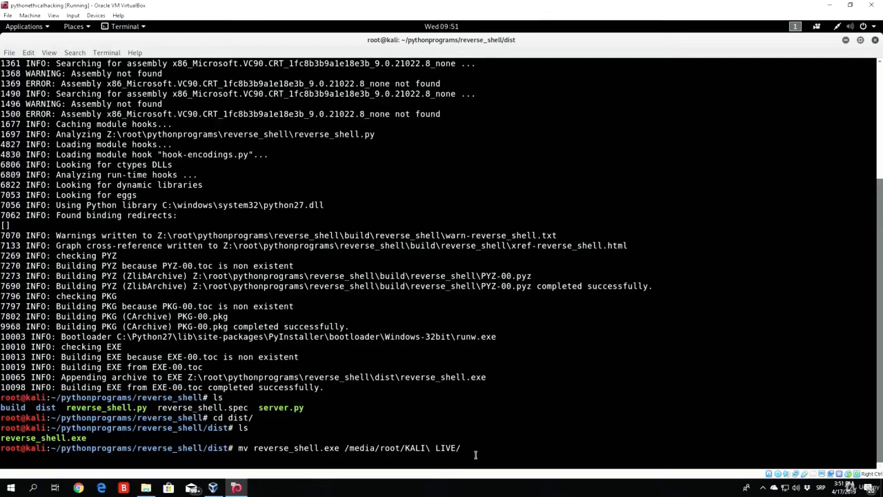
{"action": "key", "text": "Return"}
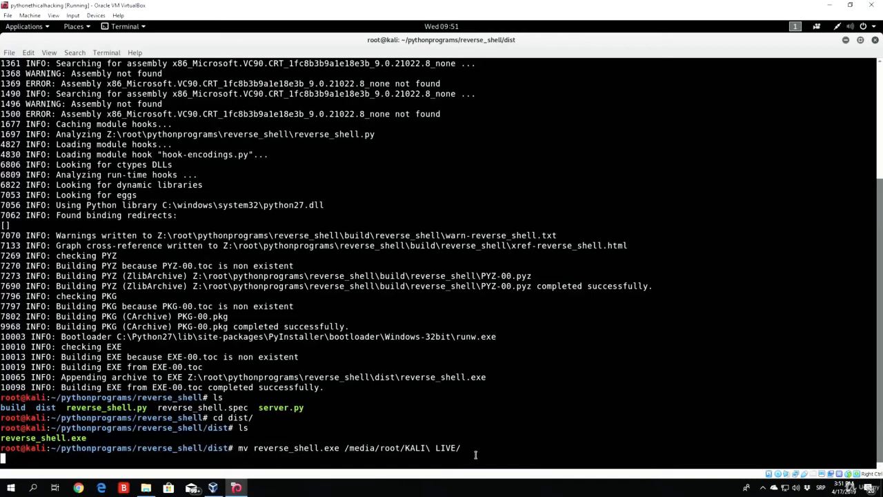
{"action": "mouse_move", "coordinate": [344, 302]}
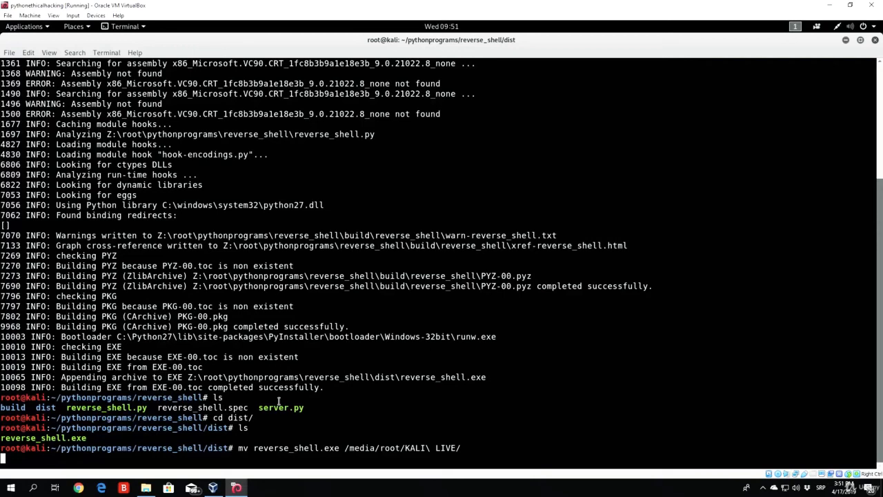
{"action": "type", "text": "ls"}
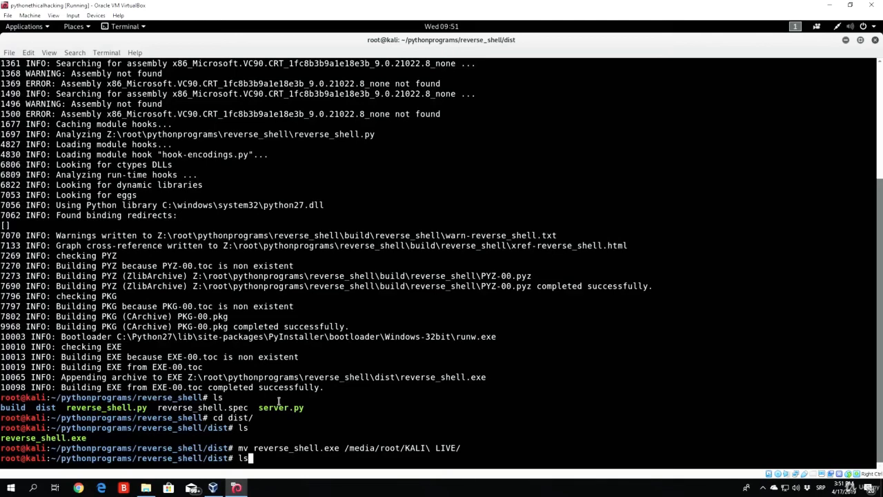
Confirm the dist folder is empty and clear the terminal output
{"action": "key", "text": "Return"}
{"action": "type", "text": "cle"}
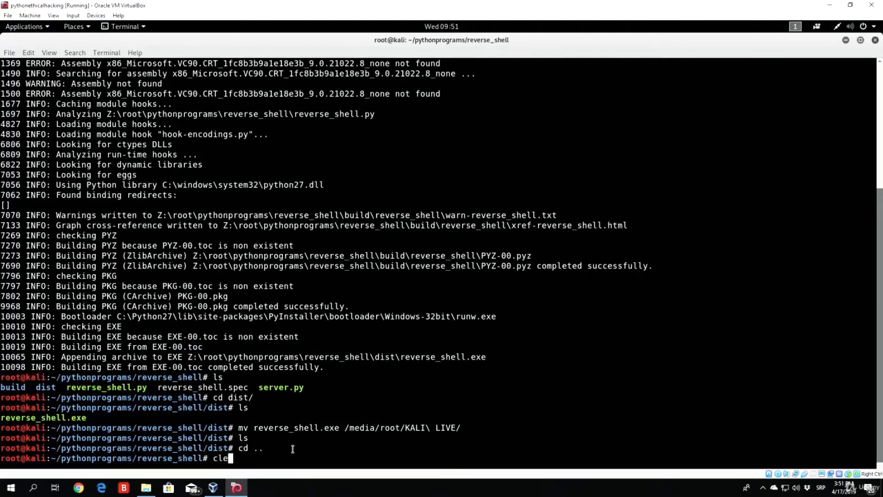
{"action": "key", "text": "Return"}
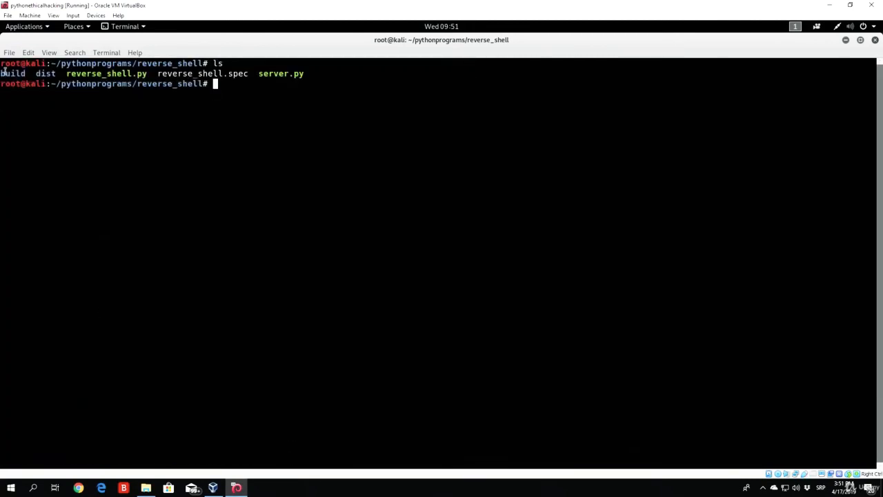
{"action": "double_click", "coordinate": [46, 73]}
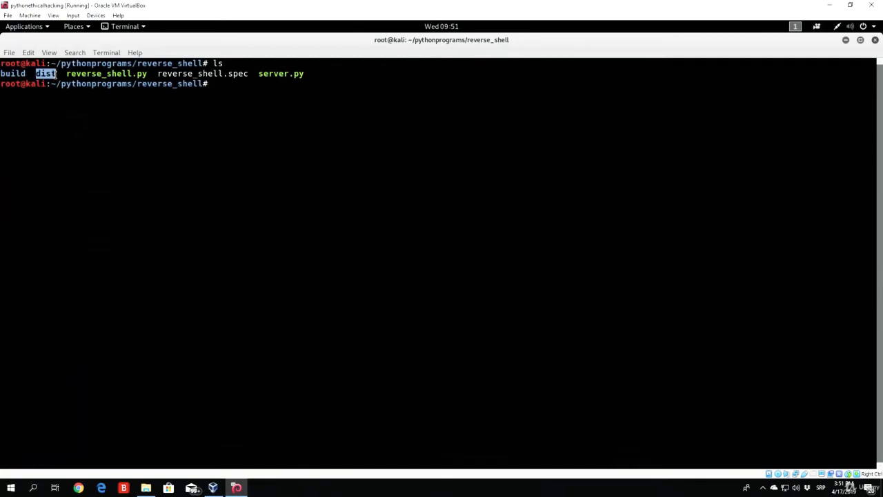
Delete the build and dist folders and reverse_shell.spec with rm
{"action": "type", "text": "rm bu"}
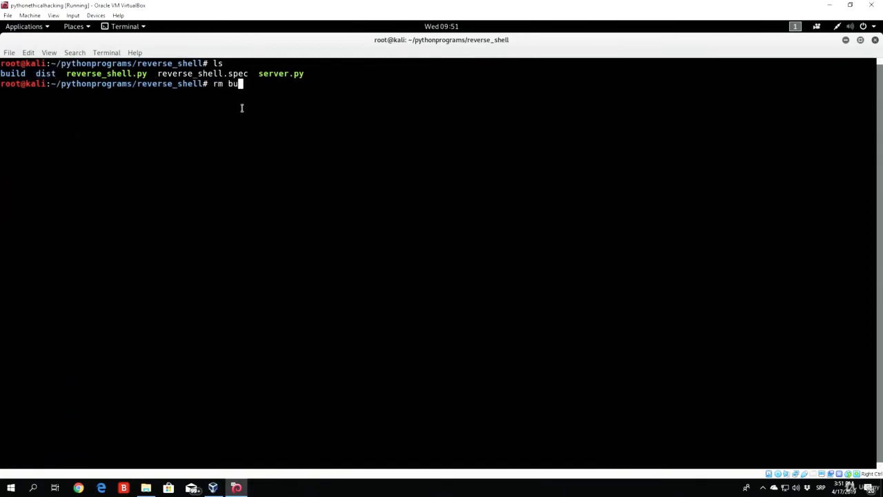
{"action": "key", "text": "Return"}
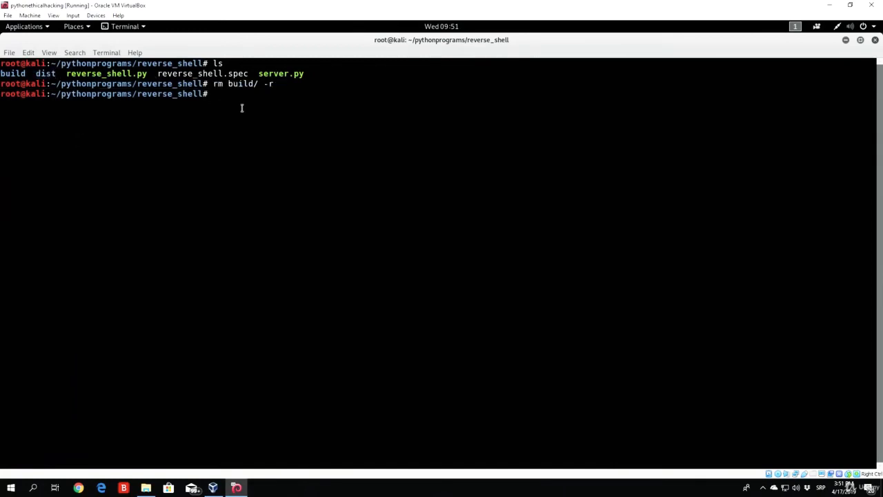
{"action": "type", "text": "rm b"}
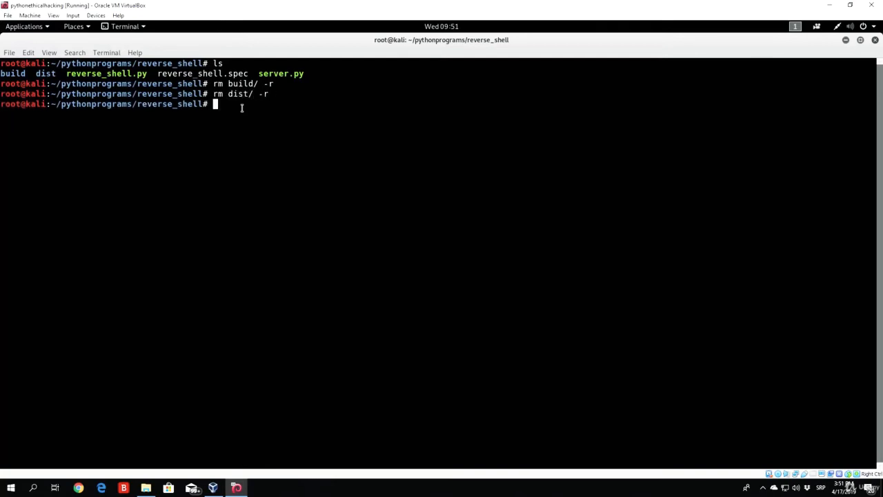
{"action": "type", "text": "rm reverse_shell.spec"}
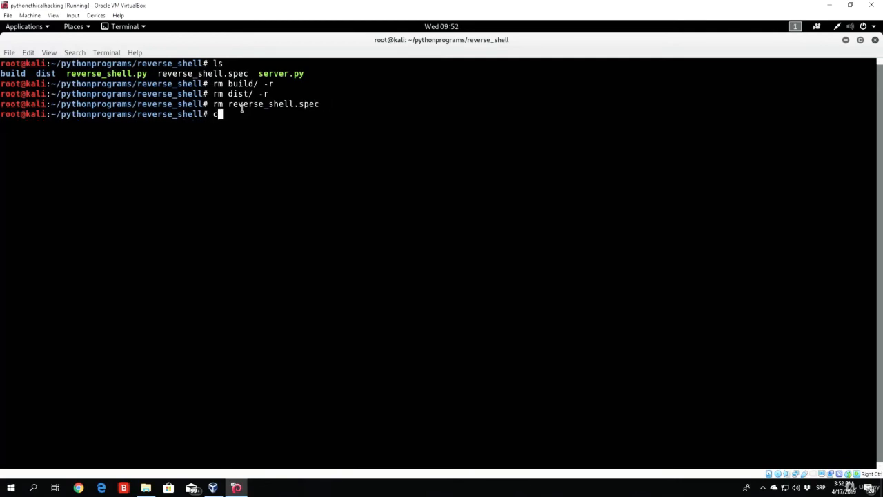
{"action": "key", "text": "Return"}
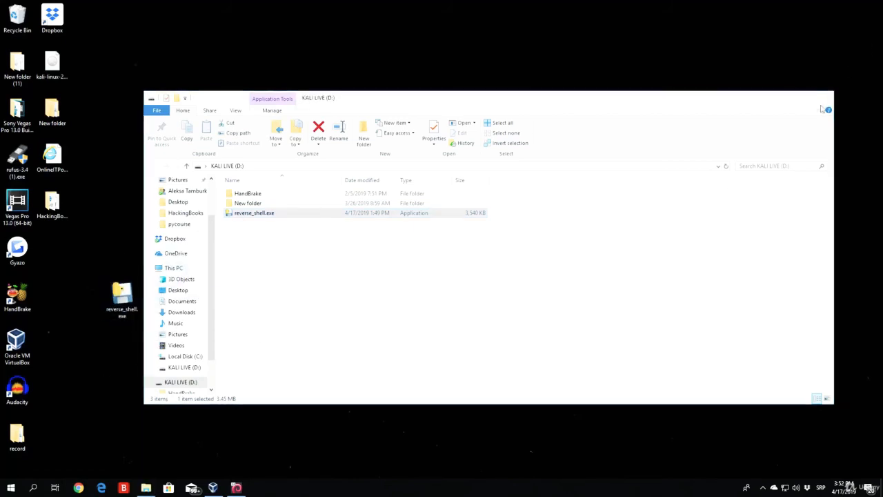
Close the D: drive window, run reverse_shell.exe from the desktop, and return to Kali
{"action": "left_click", "coordinate": [827, 109]}
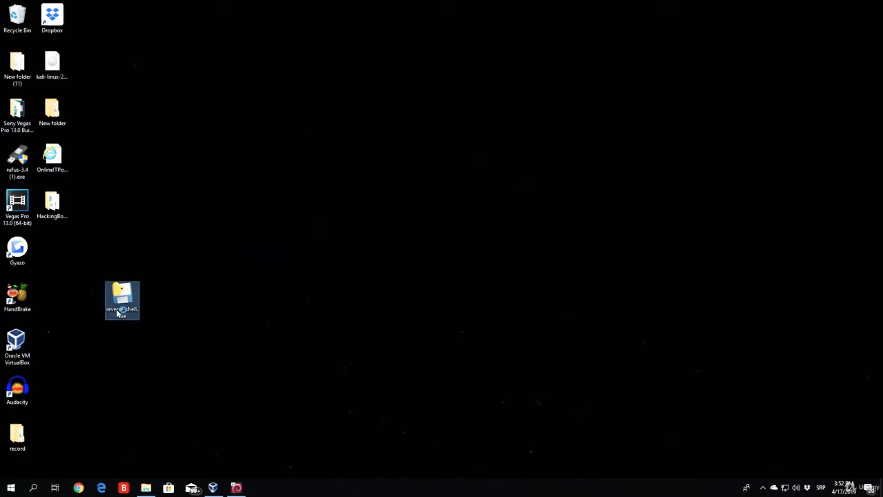
{"action": "double_click", "coordinate": [122, 300]}
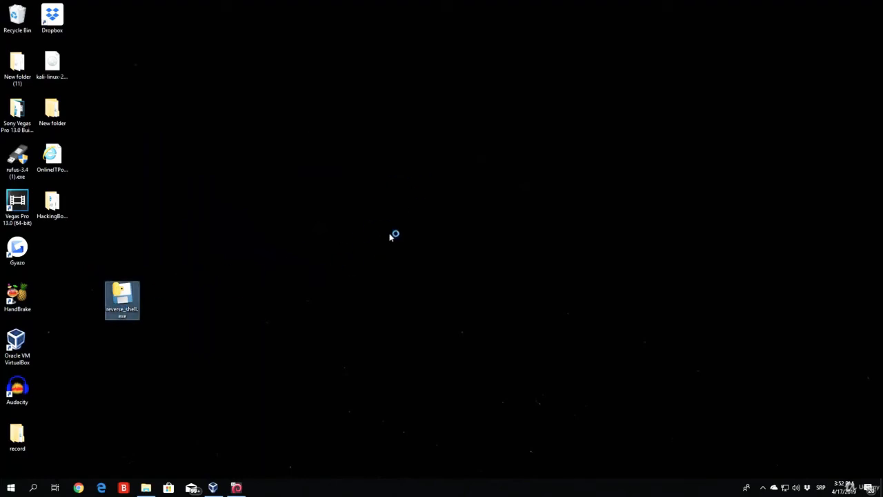
{"action": "mouse_move", "coordinate": [347, 290]}
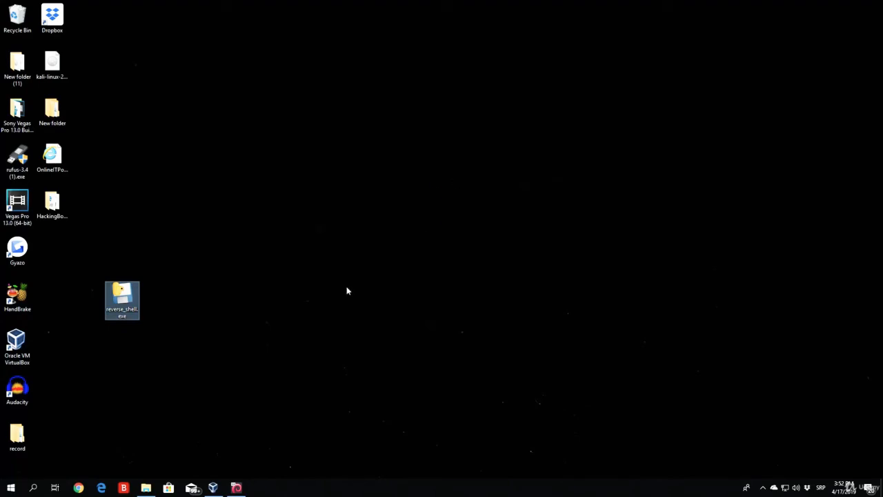
{"action": "left_click", "coordinate": [112, 339]}
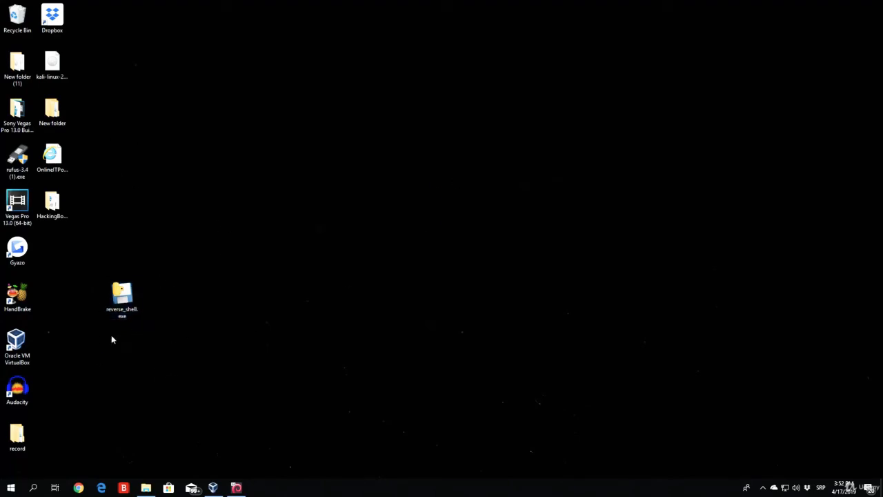
{"action": "mouse_move", "coordinate": [65, 251]}
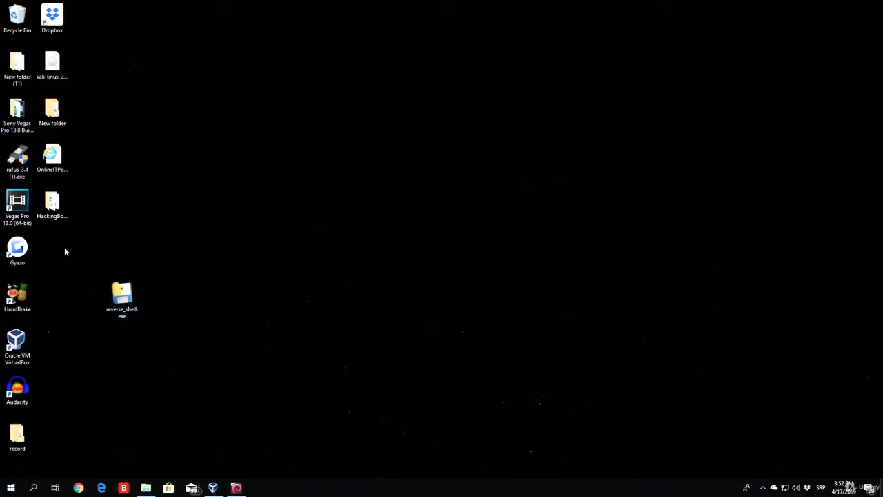
{"action": "left_click", "coordinate": [236, 488]}
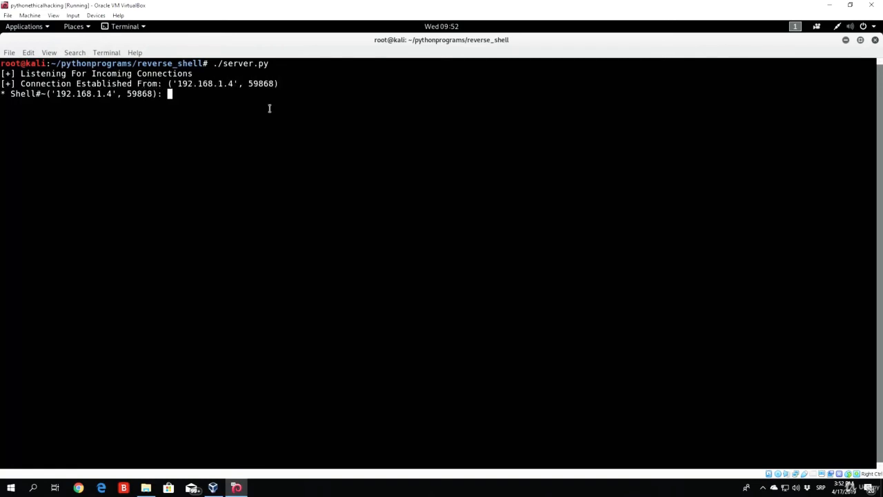
Run ipconfig in Windows Command Prompt, confirming IPv4 address 192.168.1.4
{"action": "left_click", "coordinate": [33, 488]}
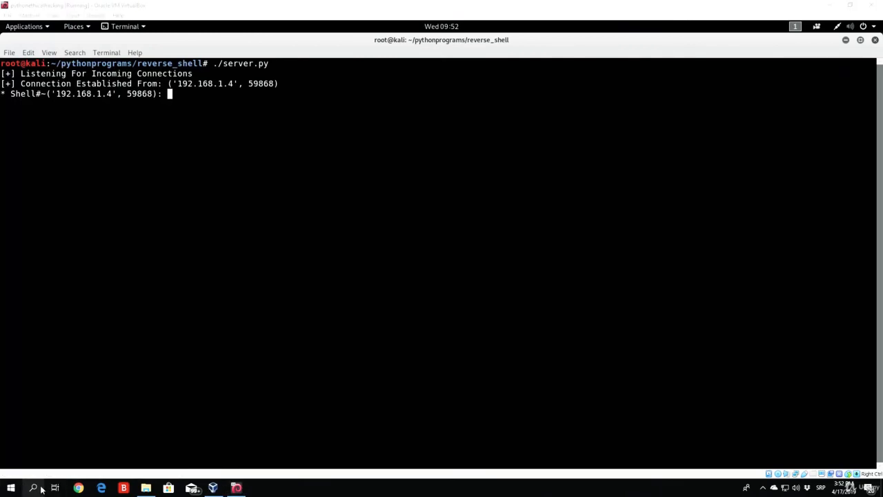
{"action": "left_click", "coordinate": [258, 488]}
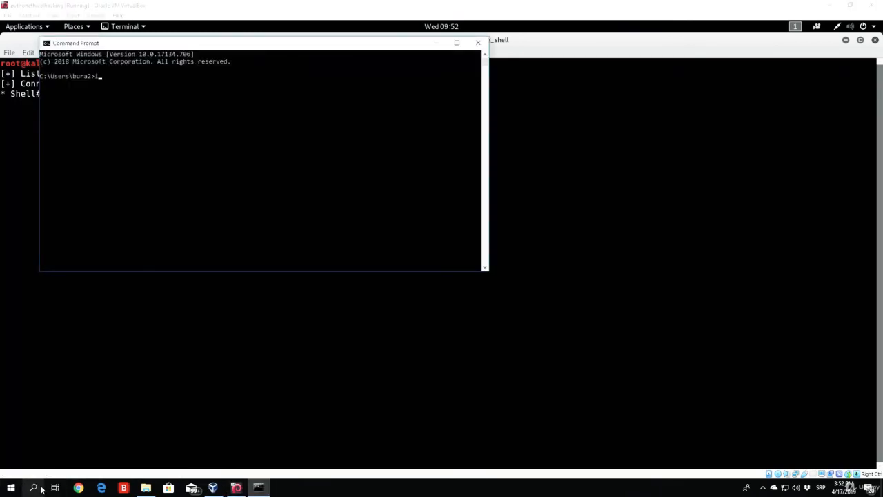
{"action": "type", "text": "ipconfig"}
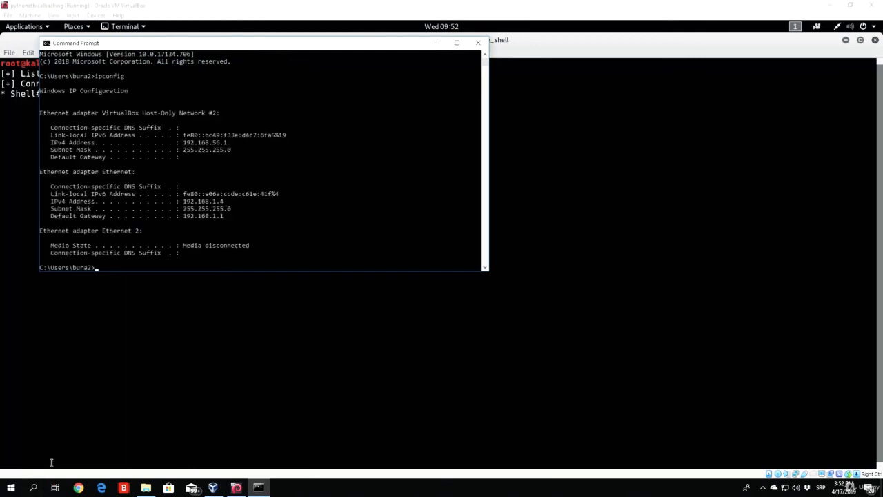
{"action": "double_click", "coordinate": [203, 200]}
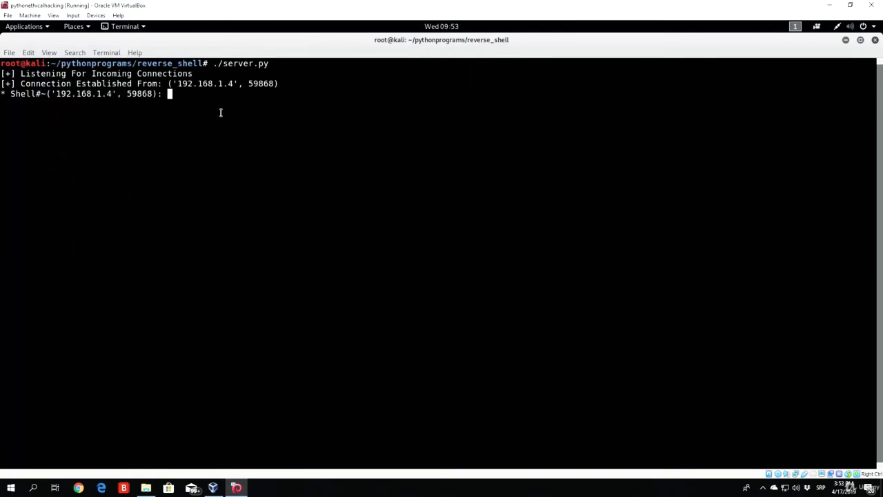
Run ipconfig and dir on the Windows target through the reverse shell
{"action": "type", "text": "i"}
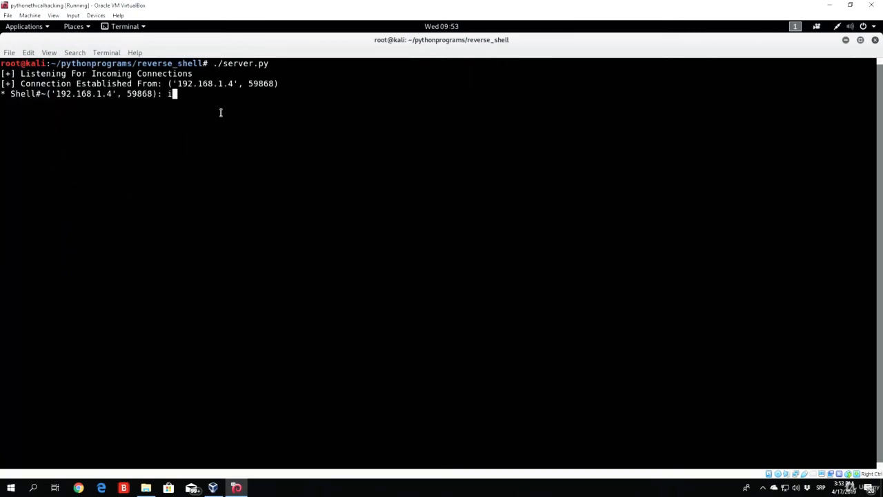
{"action": "key", "text": "Return"}
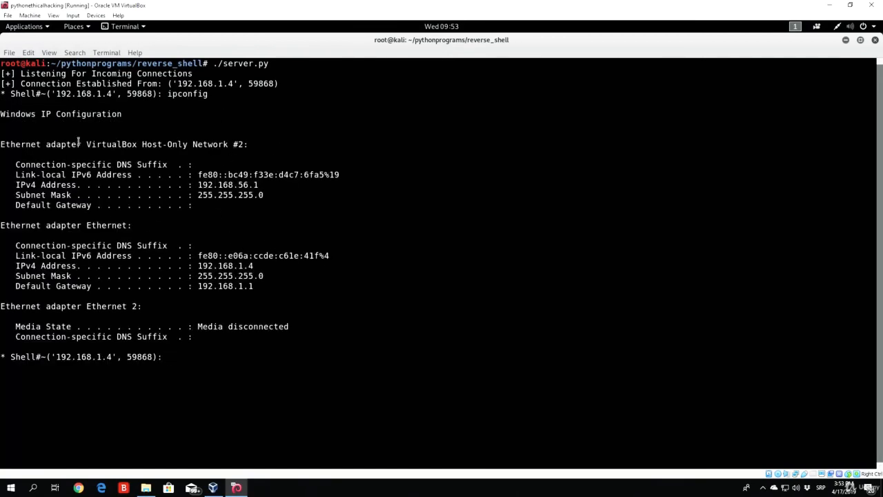
{"action": "type", "text": "dir"}
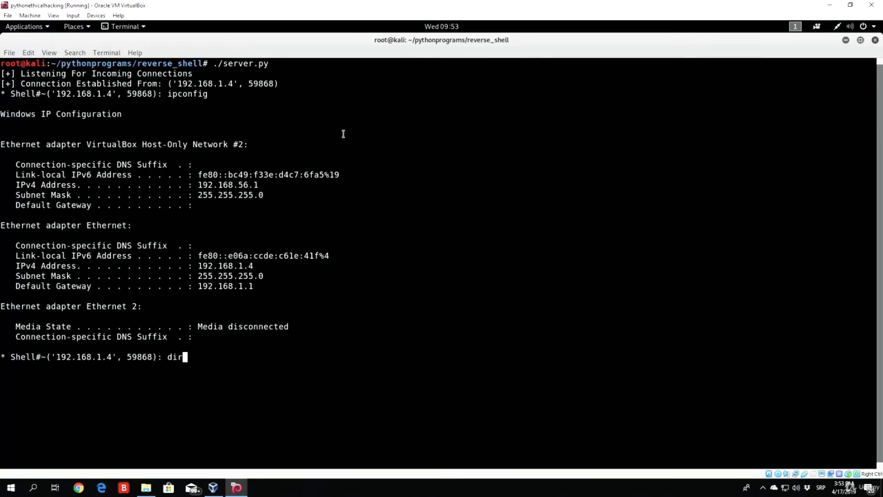
{"action": "key", "text": "Return"}
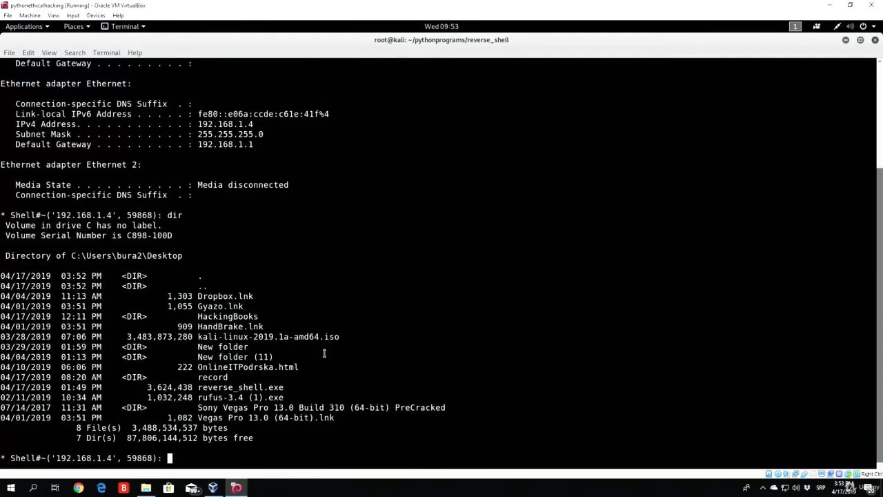
Send mkdir to create a test folder on the target's desktop
{"action": "type", "text": "m"}
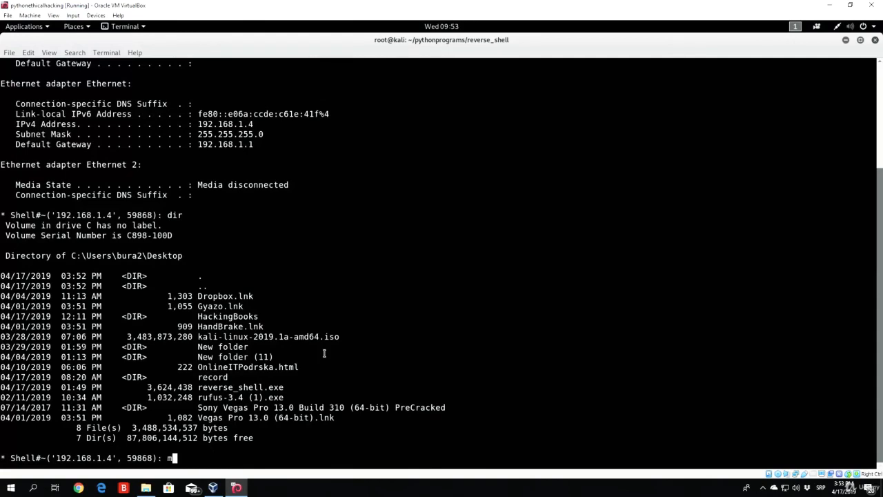
{"action": "type", "text": "kdir tes"}
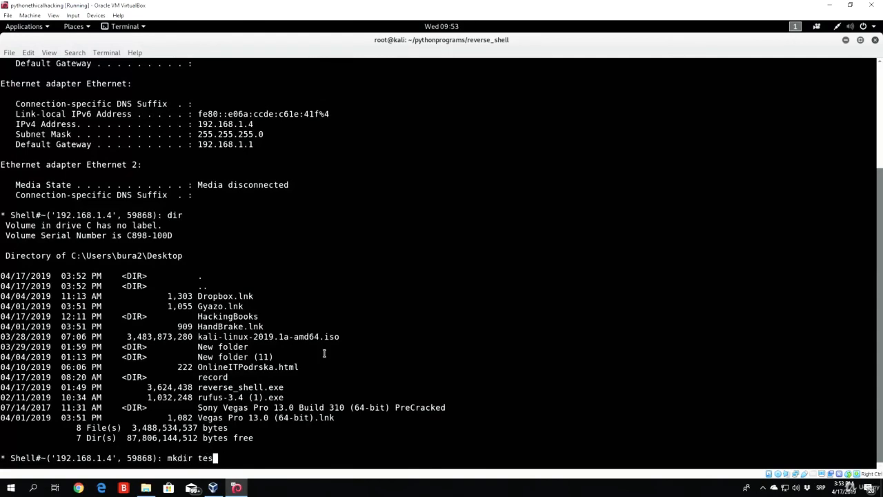
{"action": "key", "text": "Return"}
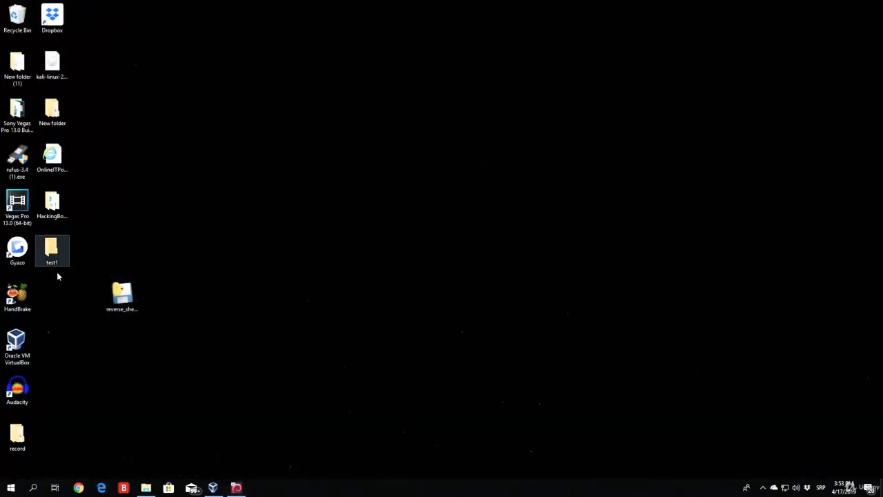
Send 'del test1' through the reverse shell to delete the new folder
{"action": "left_click_drag", "start_coordinate": [52, 250], "coordinate": [366, 204]}
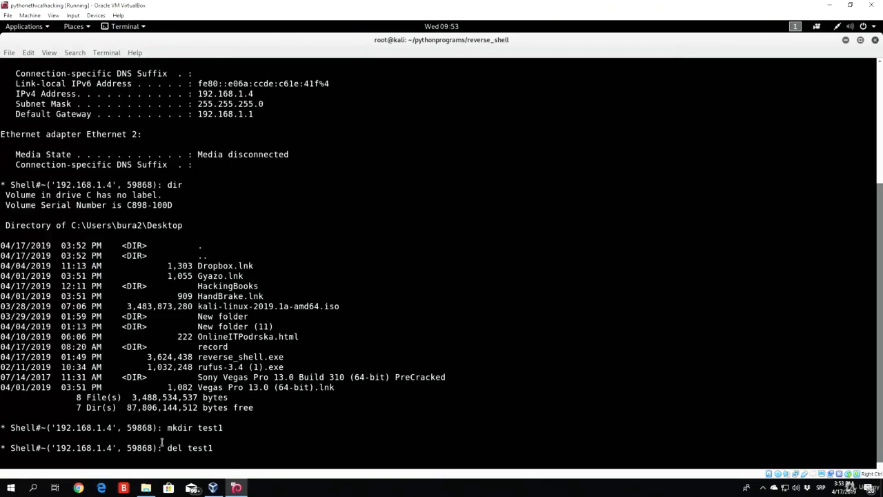
{"action": "key", "text": "Return"}
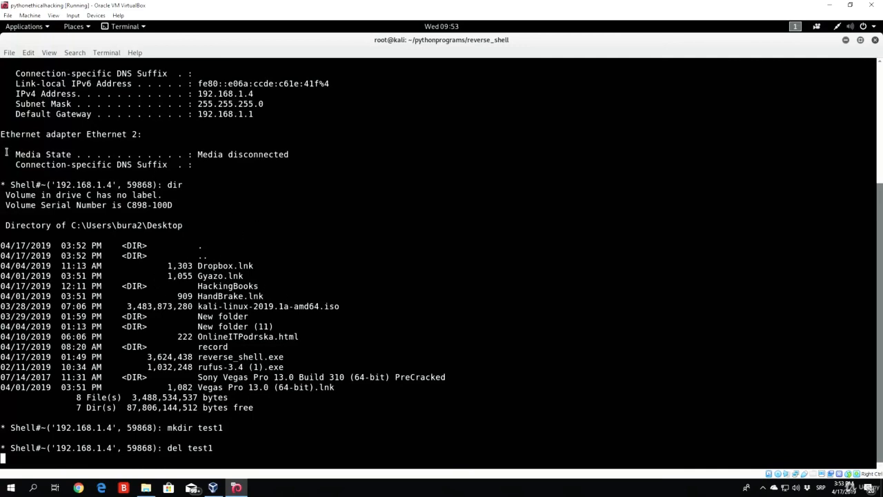
{"action": "mouse_move", "coordinate": [436, 302]}
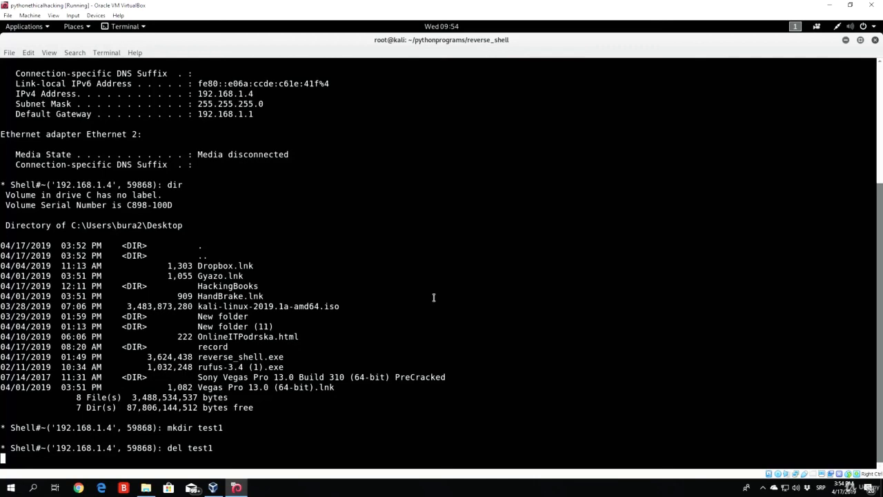
{"action": "mouse_move", "coordinate": [165, 222]}
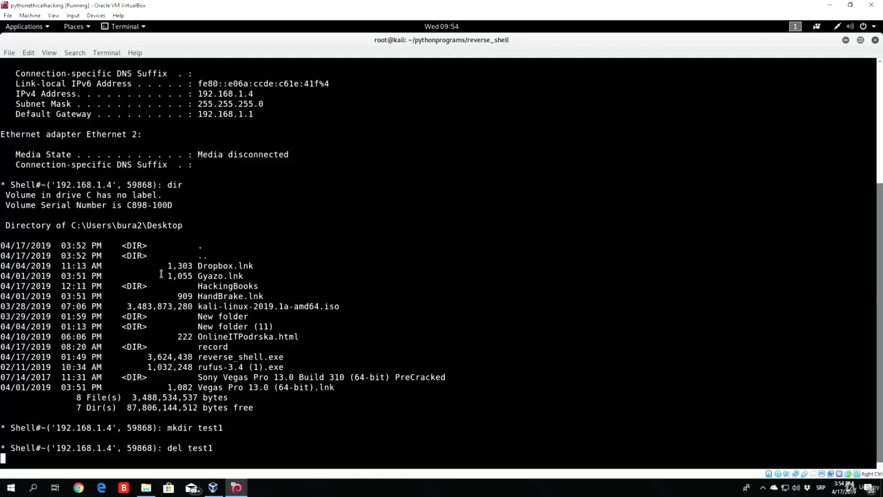
{"action": "mouse_move", "coordinate": [256, 205]}
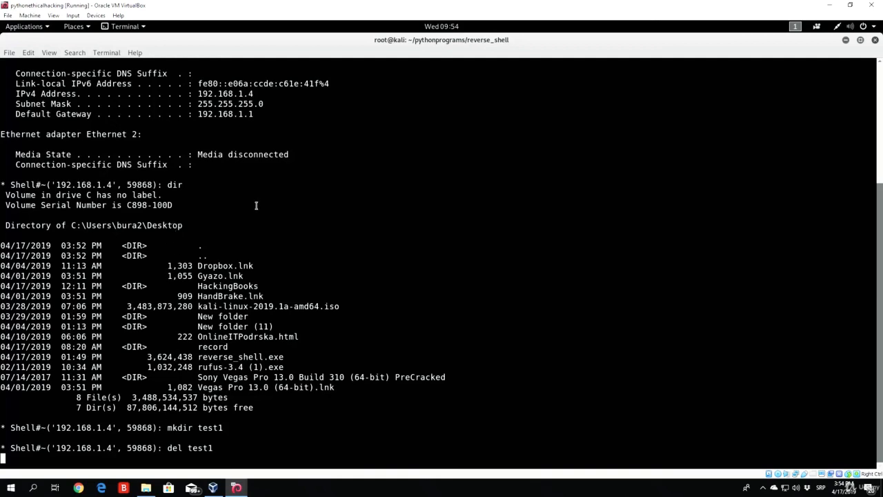